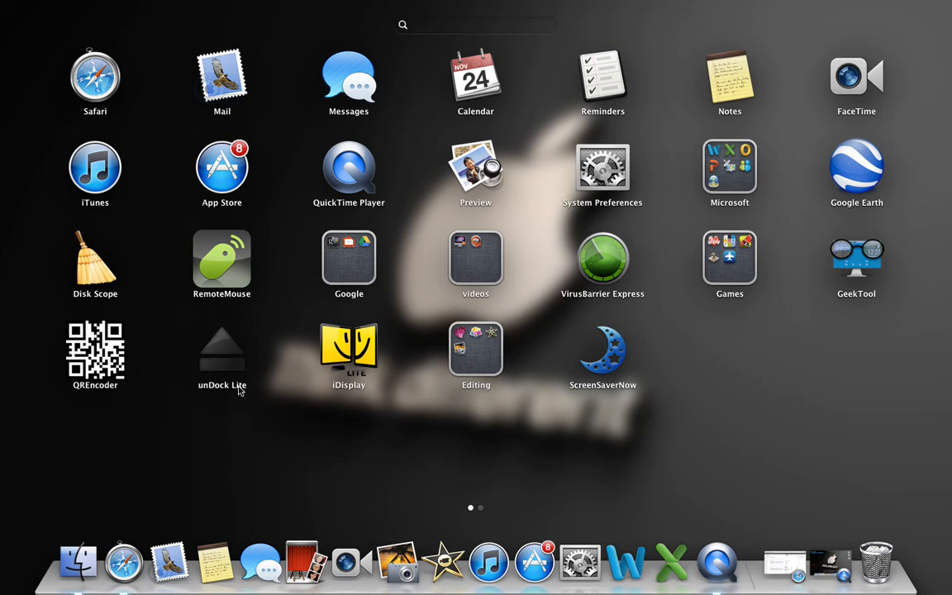
{"action": "mouse_move", "coordinate": [344, 394]}
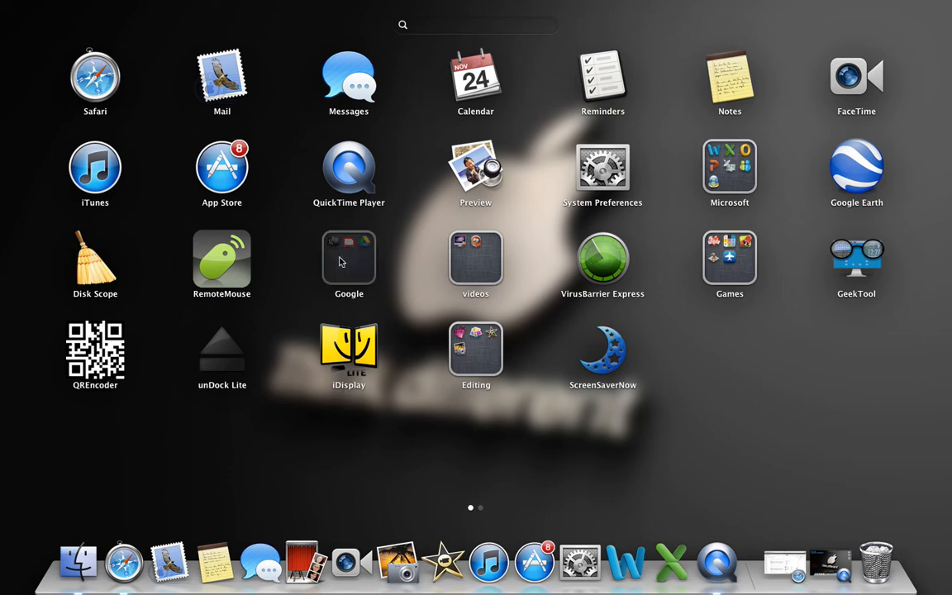
{"action": "mouse_move", "coordinate": [289, 288]}
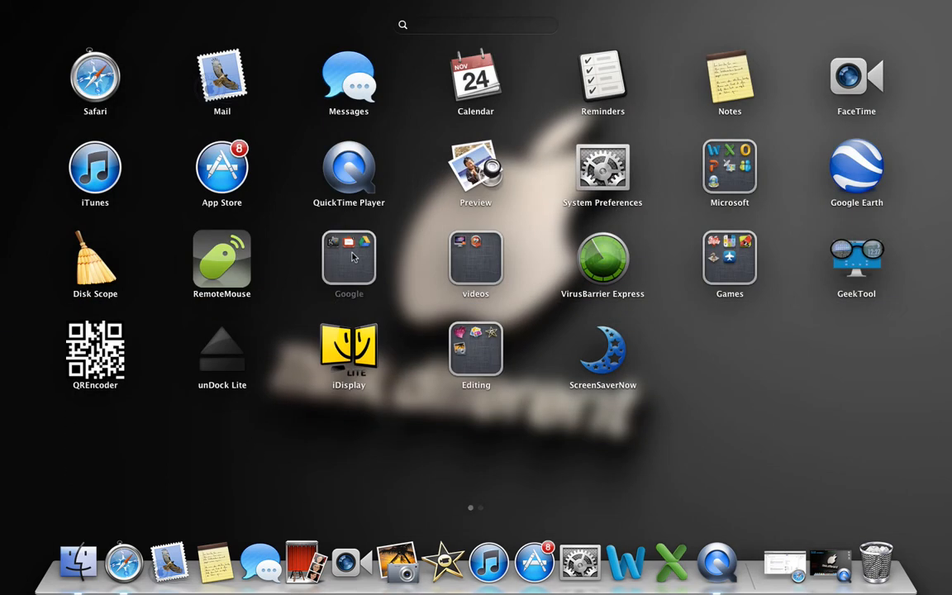
Step: Reveal the Google group in Launchpad showing Google+, MailTab for Gmail and Google Drive
{"action": "left_click", "coordinate": [348, 258]}
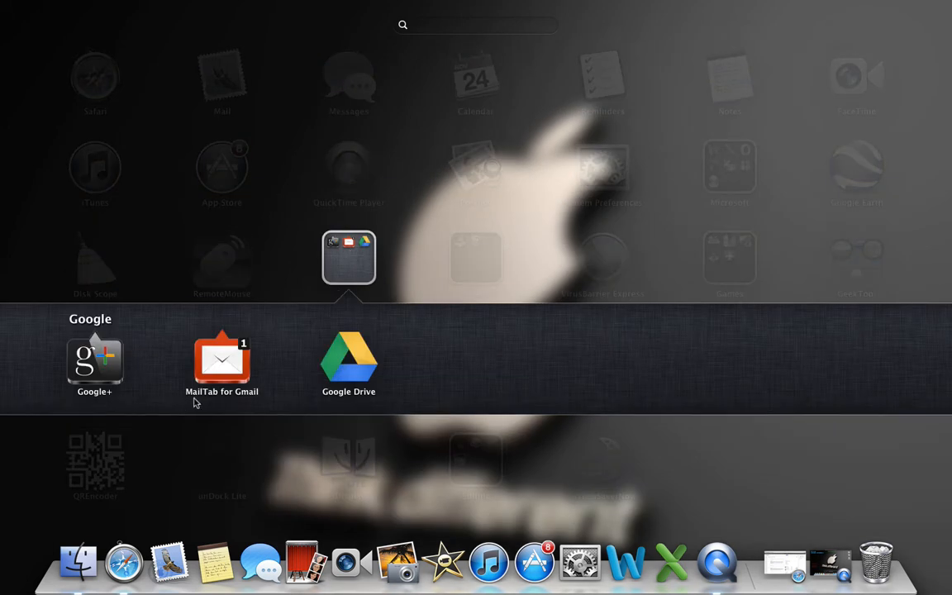
{"action": "mouse_move", "coordinate": [253, 403]}
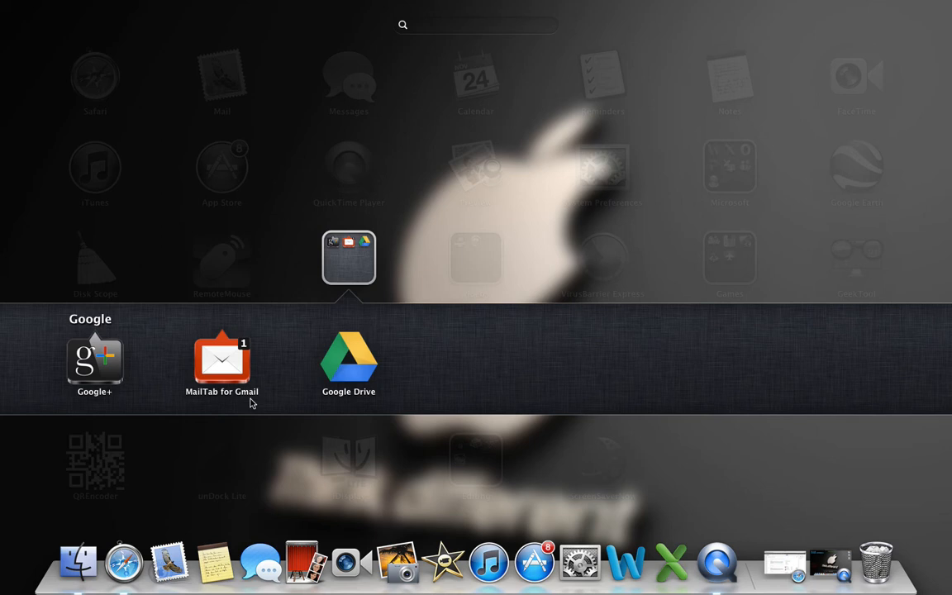
{"action": "mouse_move", "coordinate": [79, 407]}
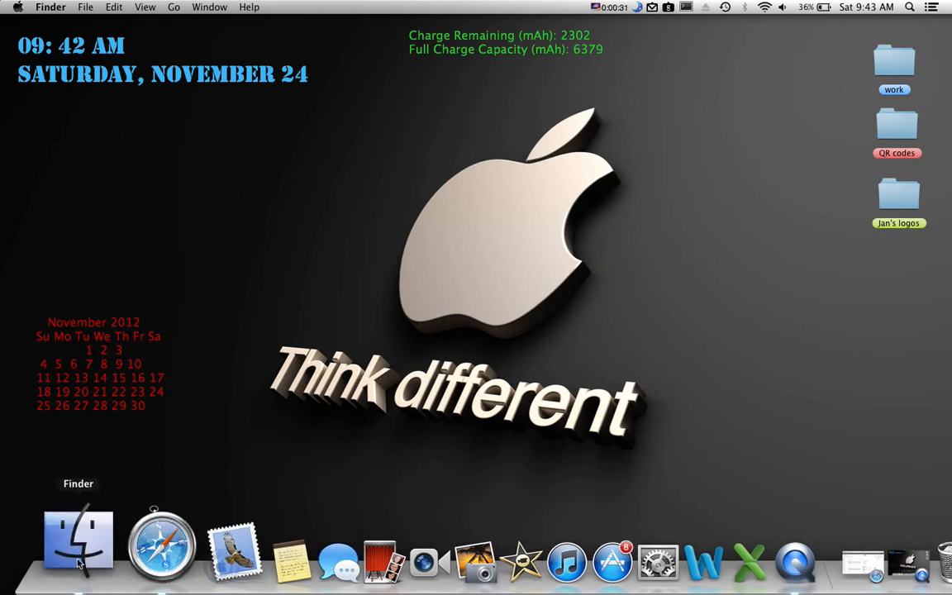
Step: Show Applications in a new Finder window and keep it toggled on in Sidebar preferences
{"action": "left_click", "coordinate": [80, 542]}
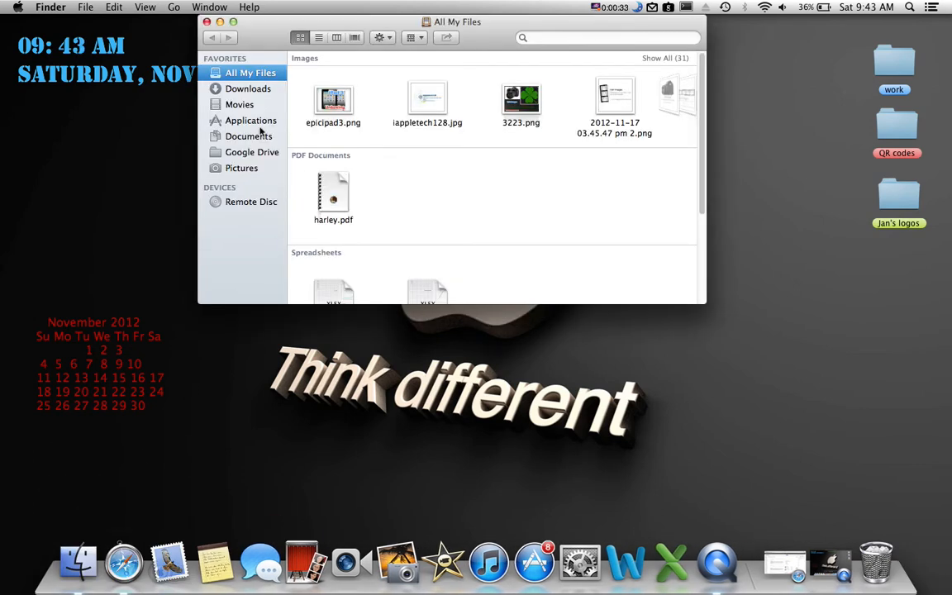
{"action": "left_click", "coordinate": [251, 119]}
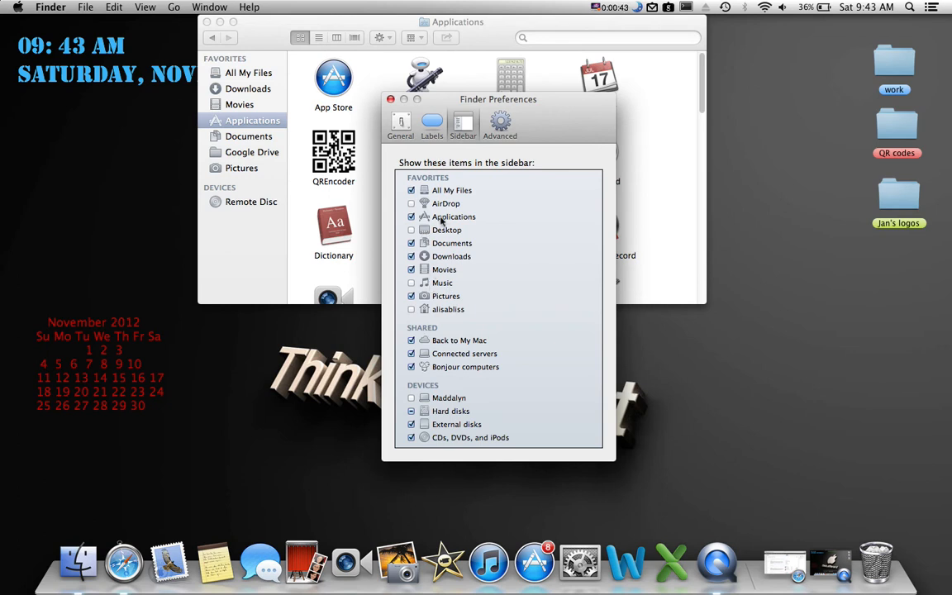
{"action": "left_click", "coordinate": [412, 217]}
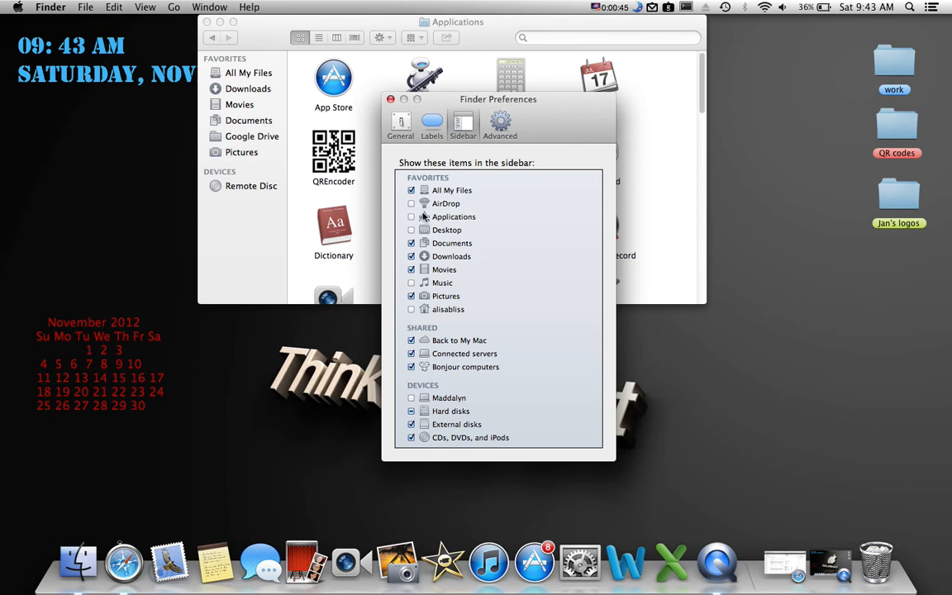
{"action": "left_click", "coordinate": [411, 217]}
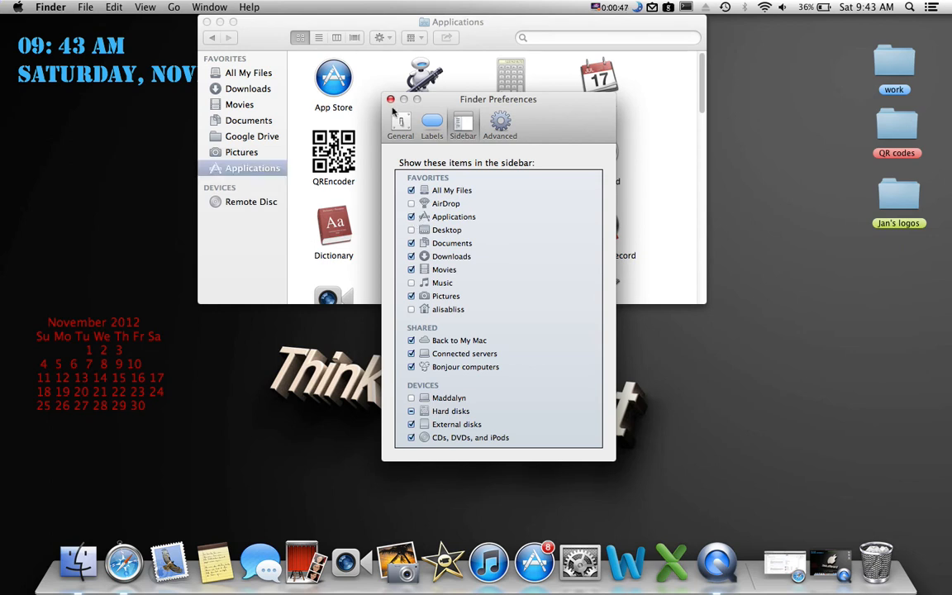
{"action": "left_click", "coordinate": [390, 99]}
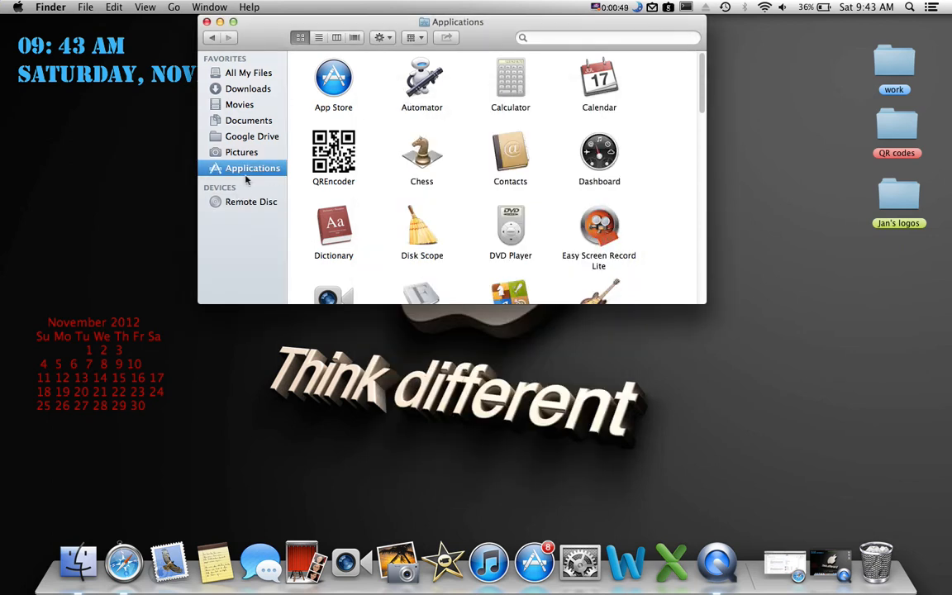
{"action": "mouse_move", "coordinate": [364, 191]}
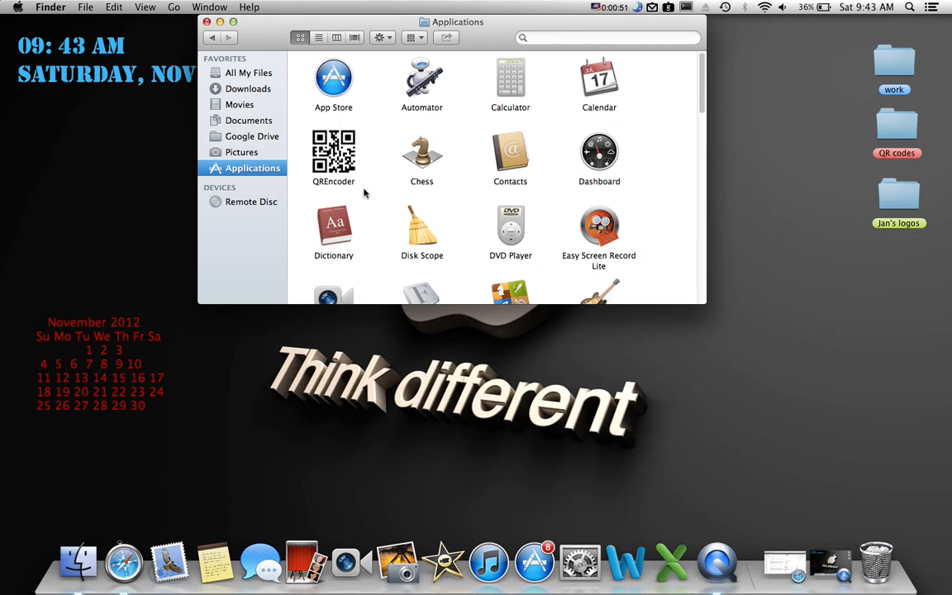
Step: Scroll the Applications list down to bring MailTab for Gmail into view
{"action": "scroll", "scroll_direction": "down", "scroll_amount": 3}
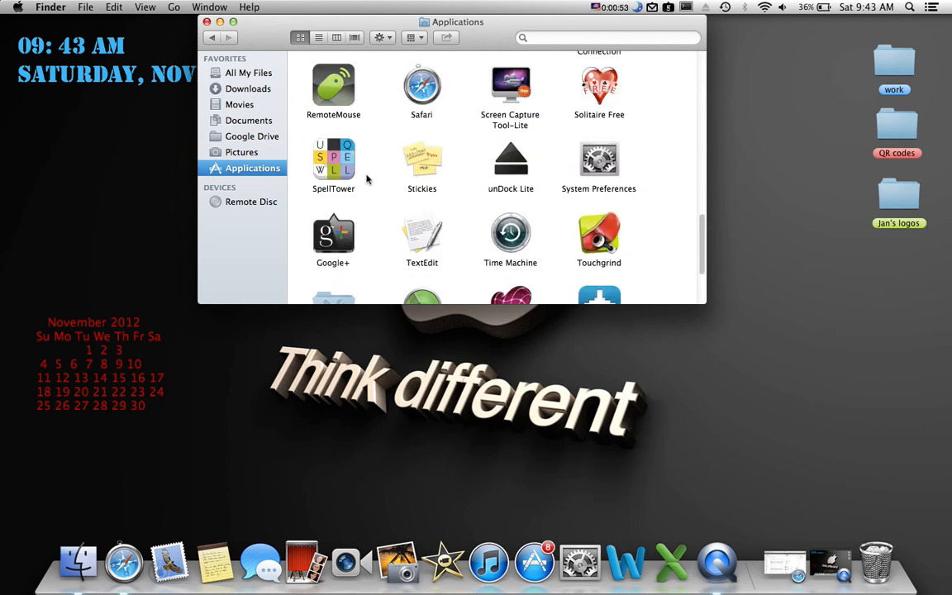
{"action": "scroll", "scroll_direction": "down", "scroll_amount": 3}
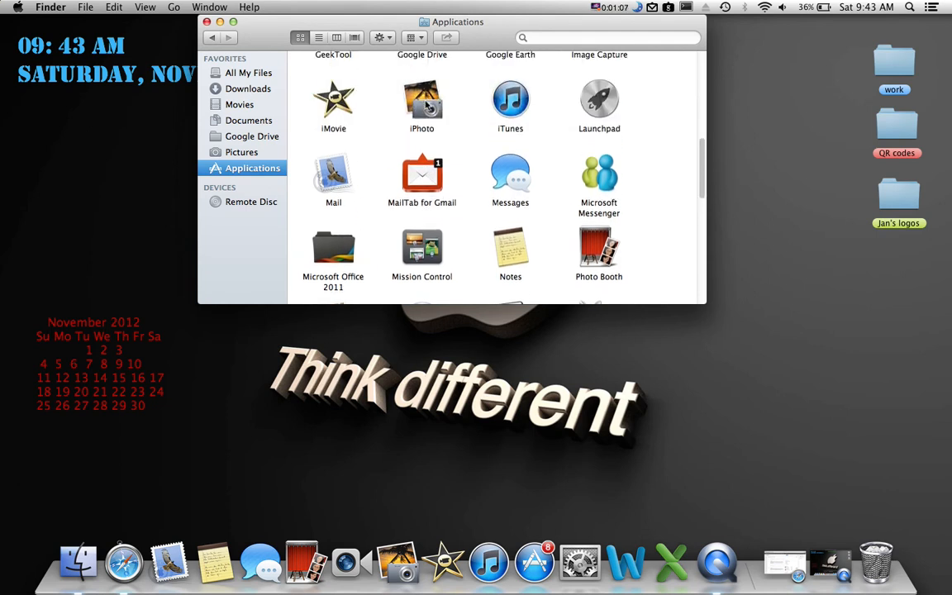
Step: Get Info on MailTab for Gmail from its context menu
{"action": "right_click", "coordinate": [422, 173]}
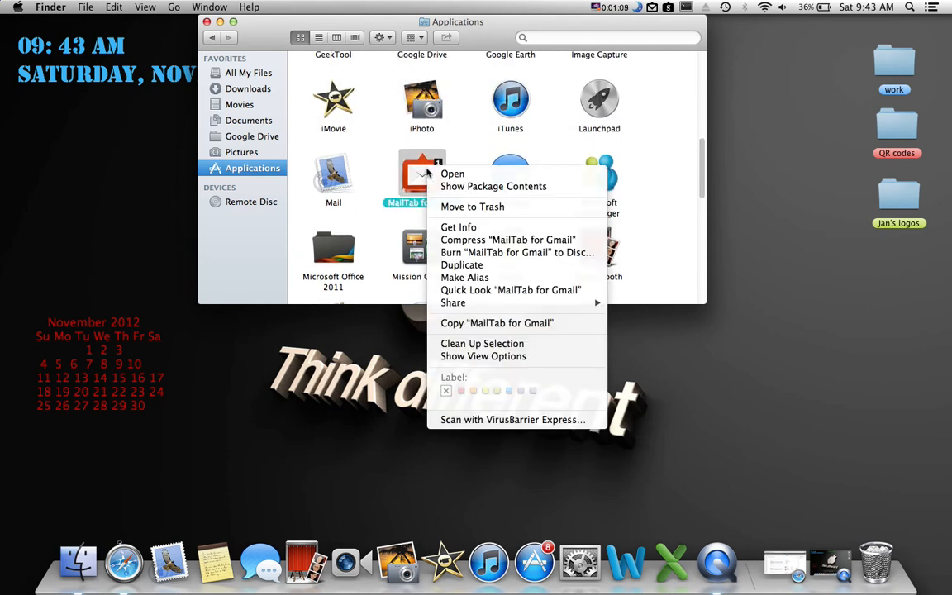
{"action": "mouse_move", "coordinate": [460, 228]}
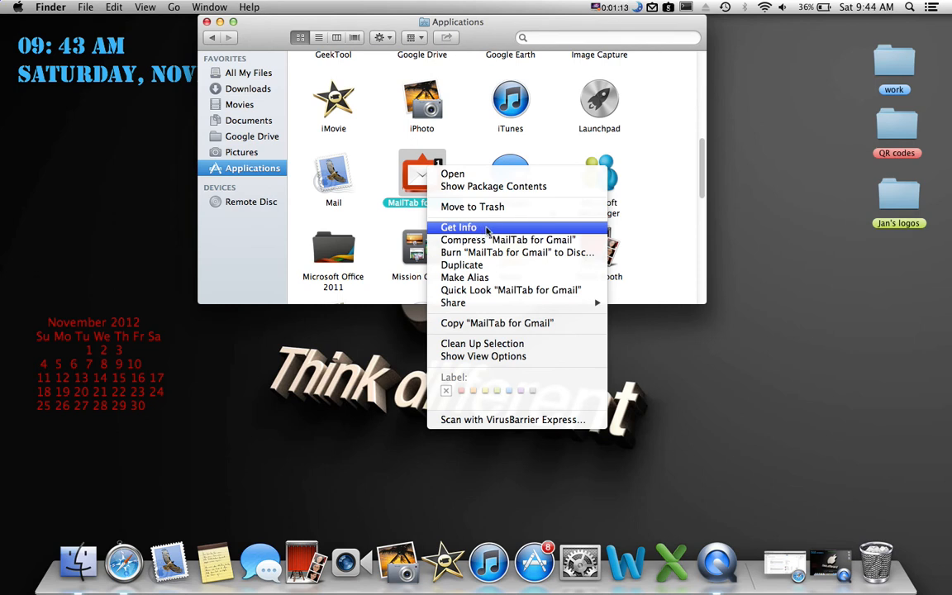
{"action": "left_click", "coordinate": [458, 228]}
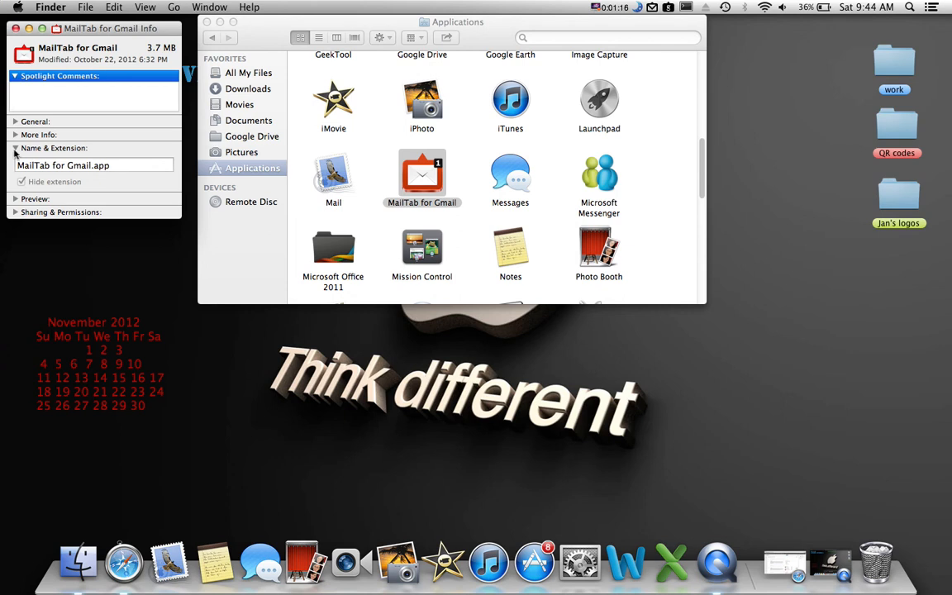
Step: Edit the app name under Name & Extension and submit it, raising the open-app rename warning
{"action": "left_click", "coordinate": [15, 149]}
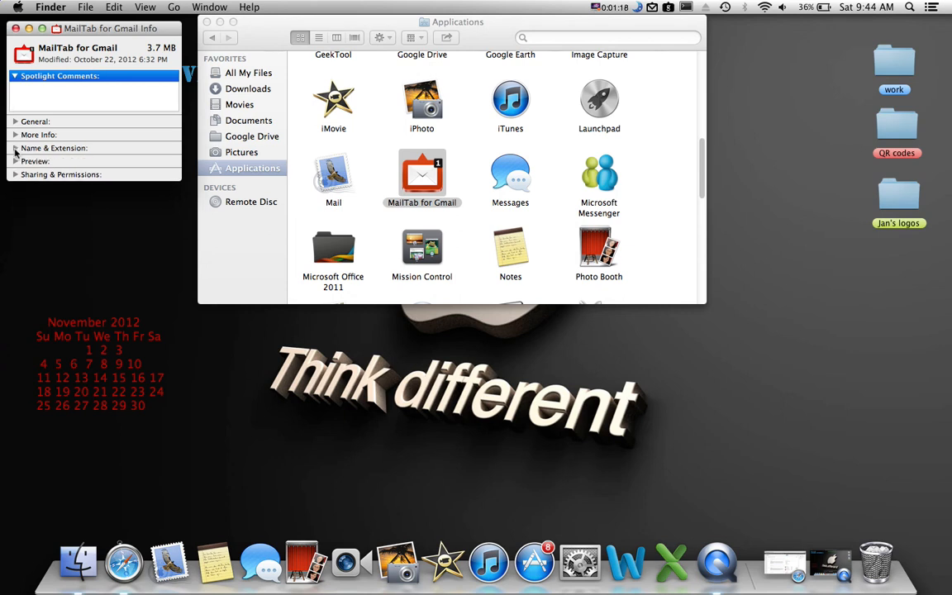
{"action": "left_click", "coordinate": [15, 148]}
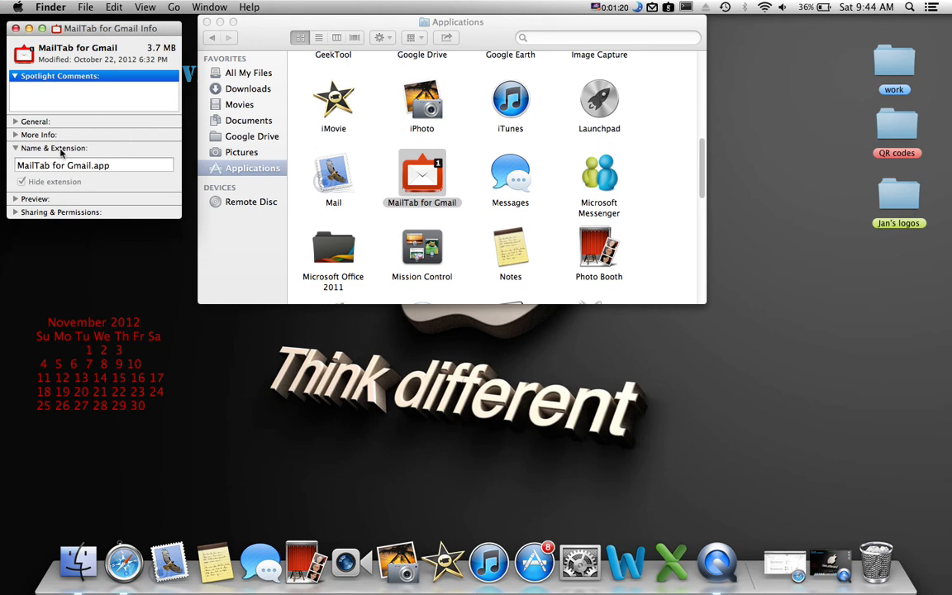
{"action": "left_click", "coordinate": [105, 165]}
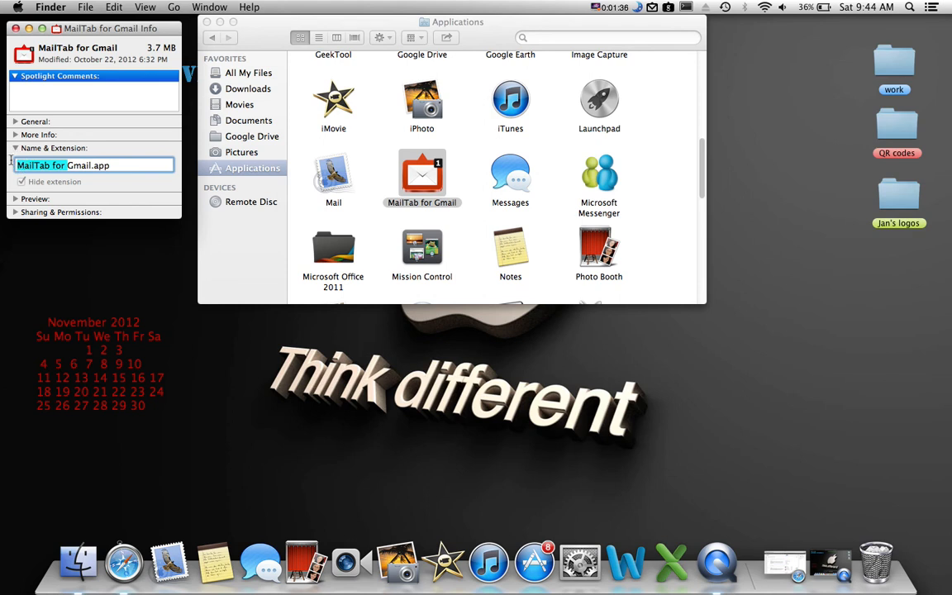
{"action": "key", "text": "delete"}
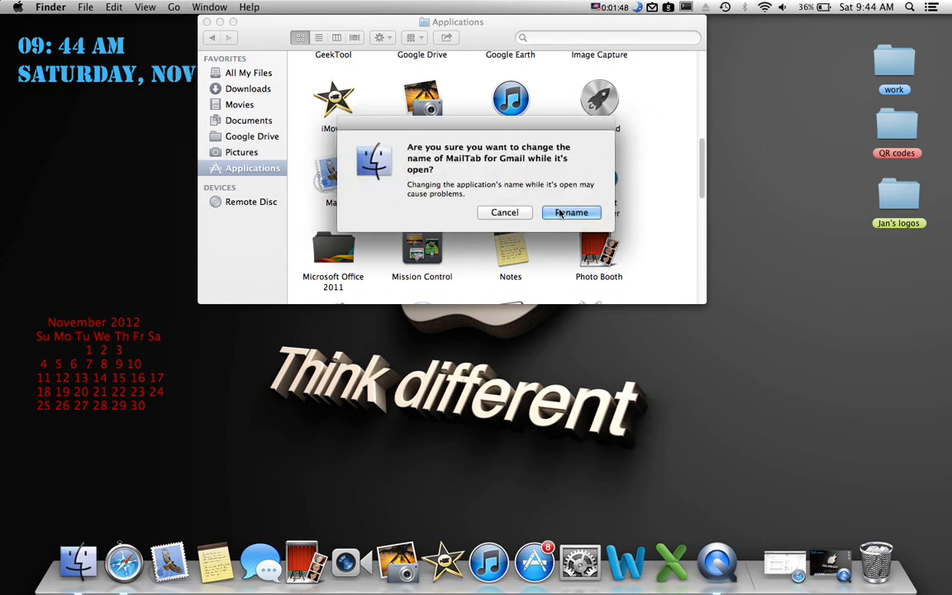
Step: Confirm Rename and enter the administrator password to authorise it
{"action": "left_click", "coordinate": [572, 211]}
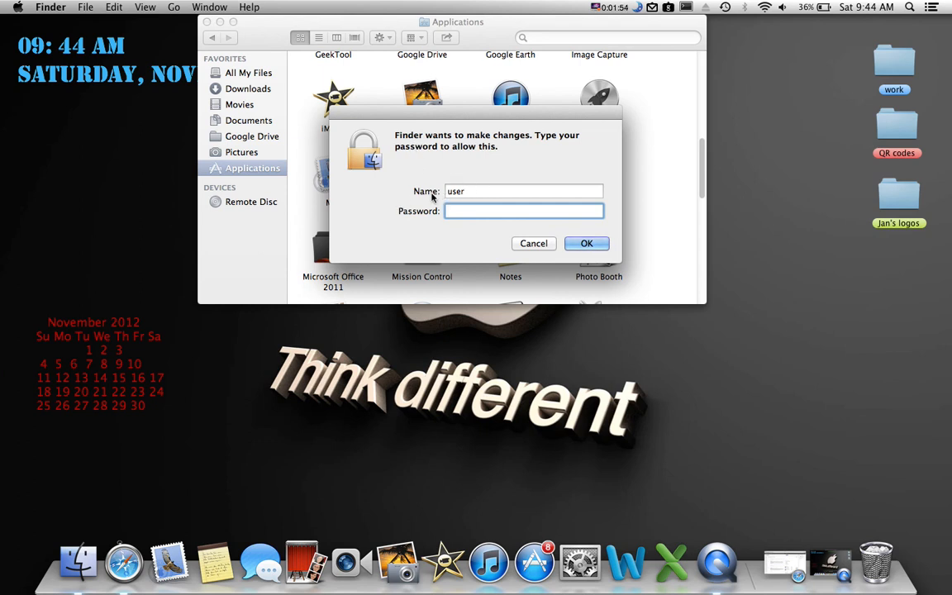
{"action": "mouse_move", "coordinate": [337, 132]}
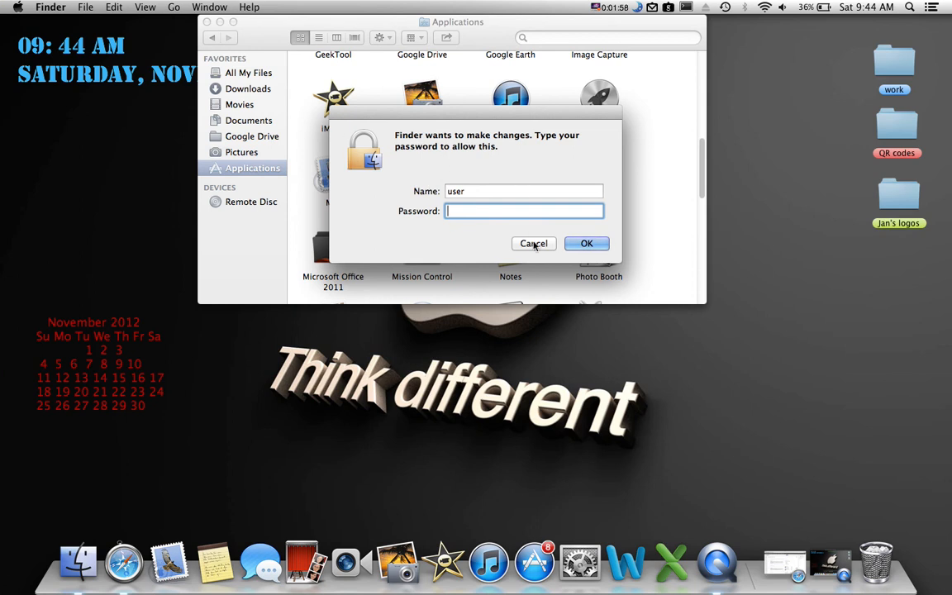
{"action": "type", "text": "•••"}
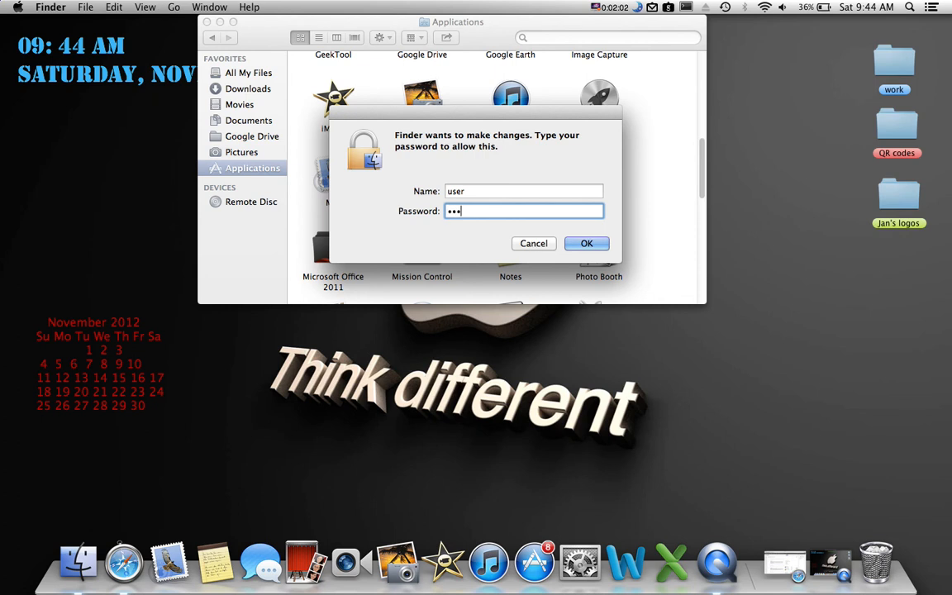
{"action": "type", "text": "••••"}
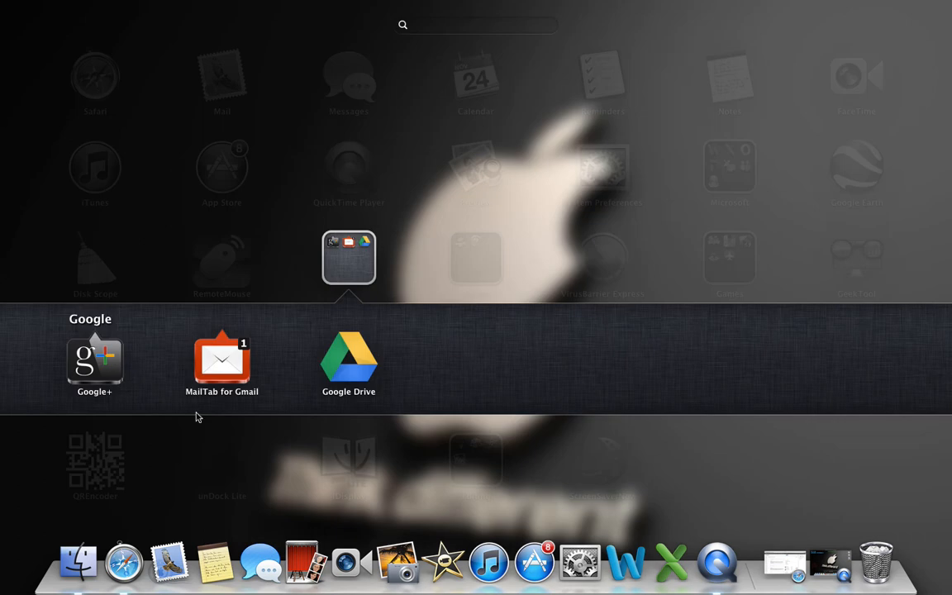
{"action": "mouse_move", "coordinate": [222, 406]}
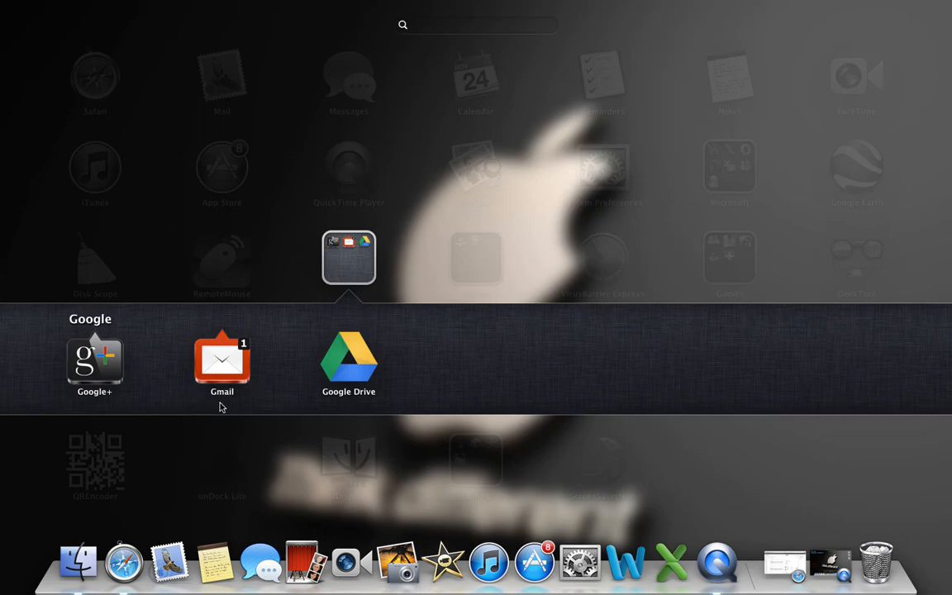
{"action": "mouse_move", "coordinate": [289, 415]}
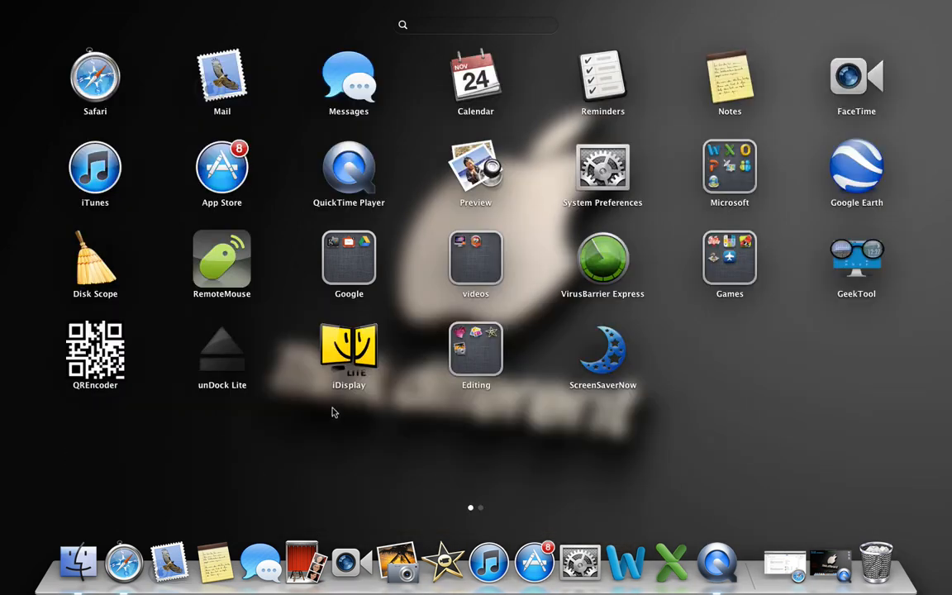
{"action": "mouse_move", "coordinate": [288, 410]}
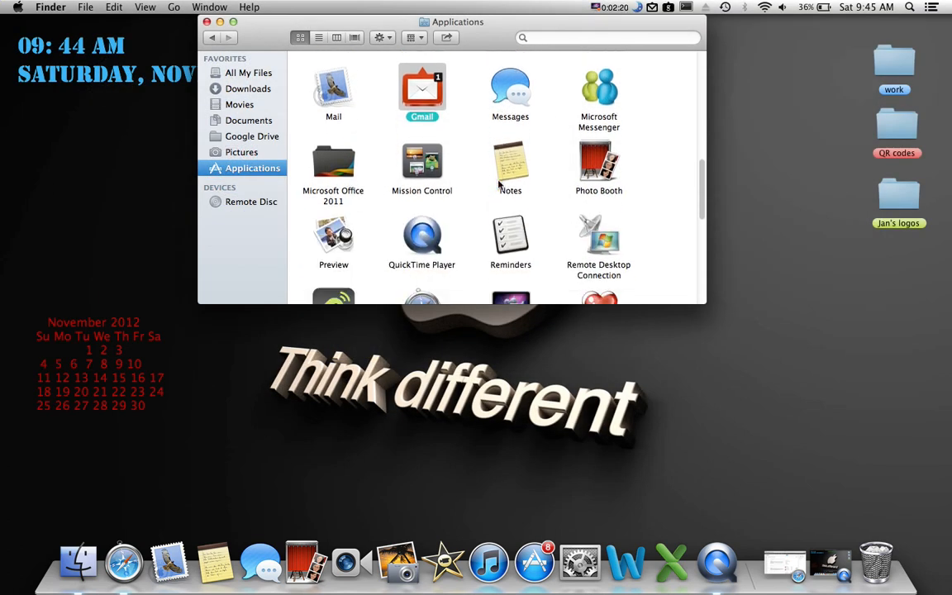
Step: Dismiss the second password prompt in the Applications window
{"action": "scroll", "scroll_direction": "down", "scroll_amount": 3}
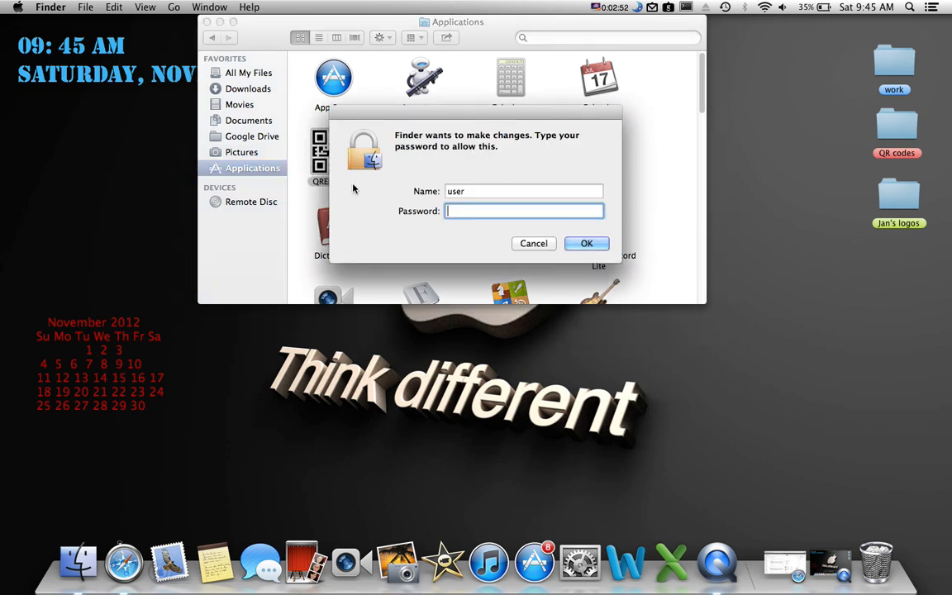
{"action": "left_click", "coordinate": [532, 243]}
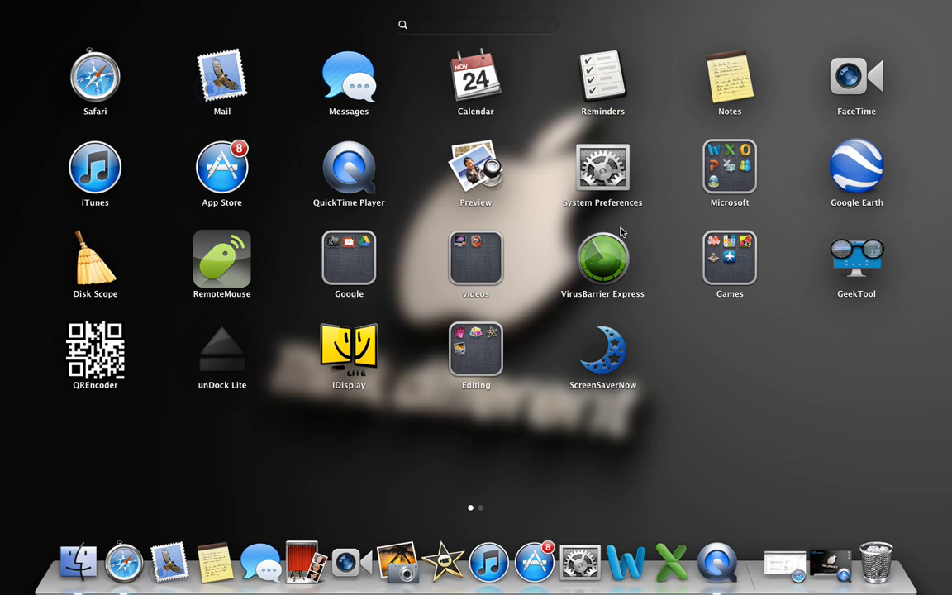
{"action": "mouse_move", "coordinate": [552, 321]}
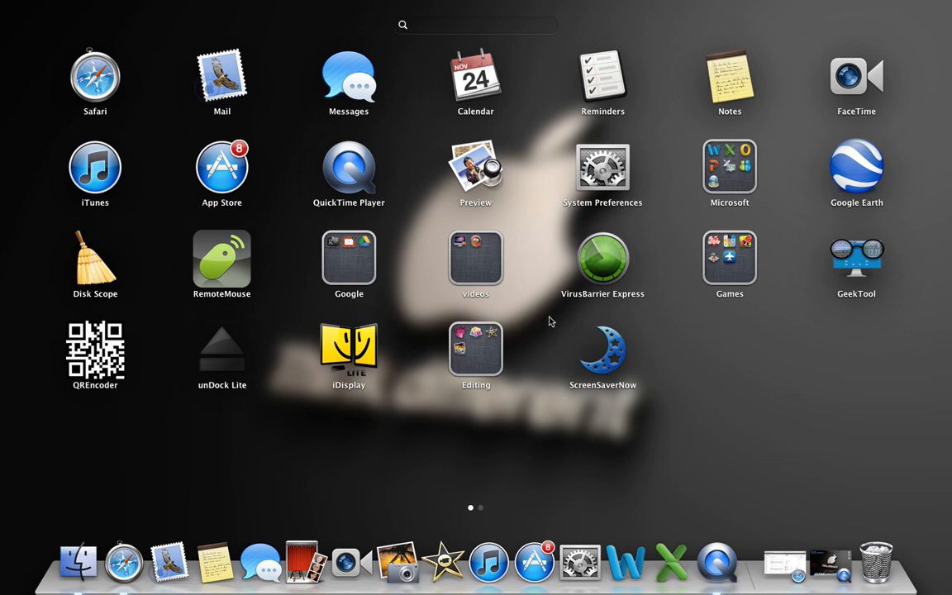